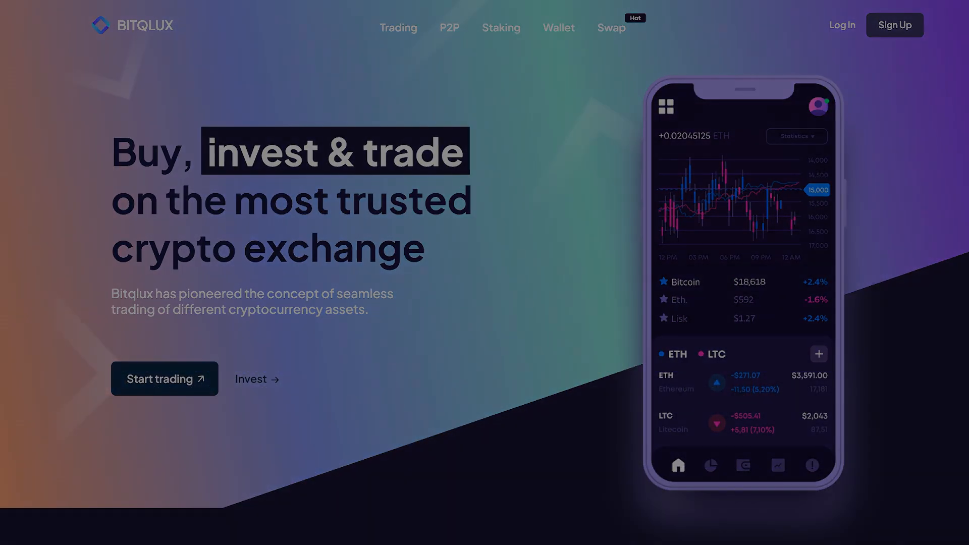
Sign in to the Bitqlux account so the wallet overview shows a 0 $ total balance.
{"action": "left_click", "coordinate": [164, 379]}
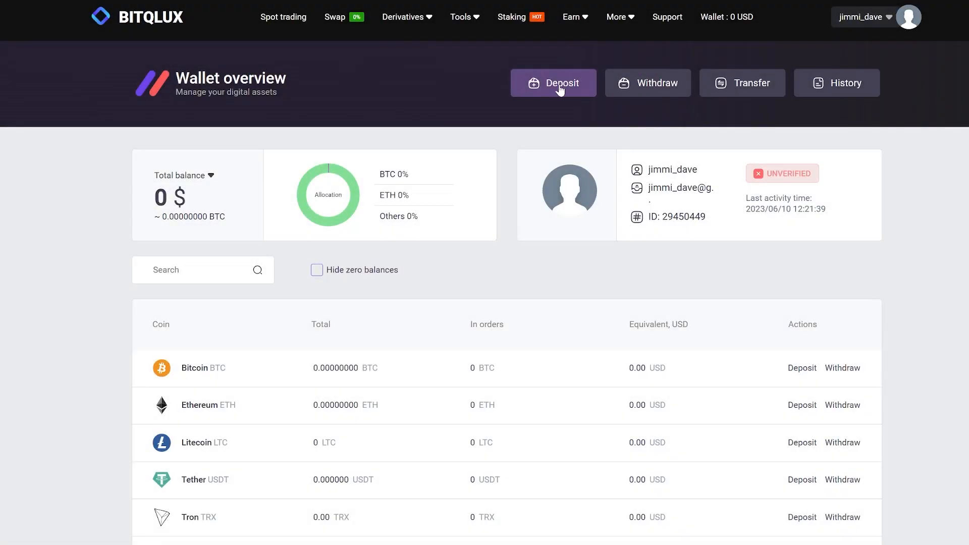
Reveal and copy the Litecoin deposit address on the Litecoin network from the deposit page.
{"action": "left_click", "coordinate": [552, 83]}
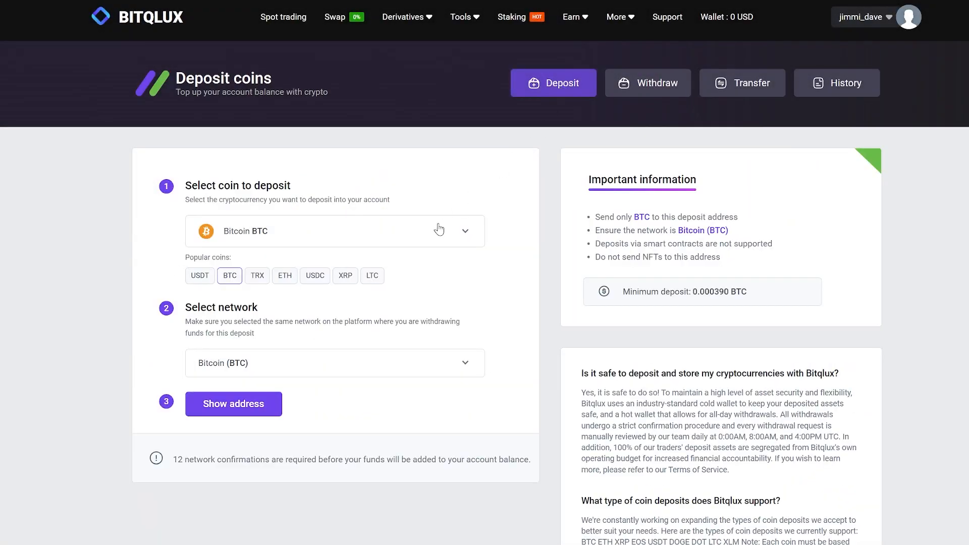
{"action": "left_click", "coordinate": [372, 276]}
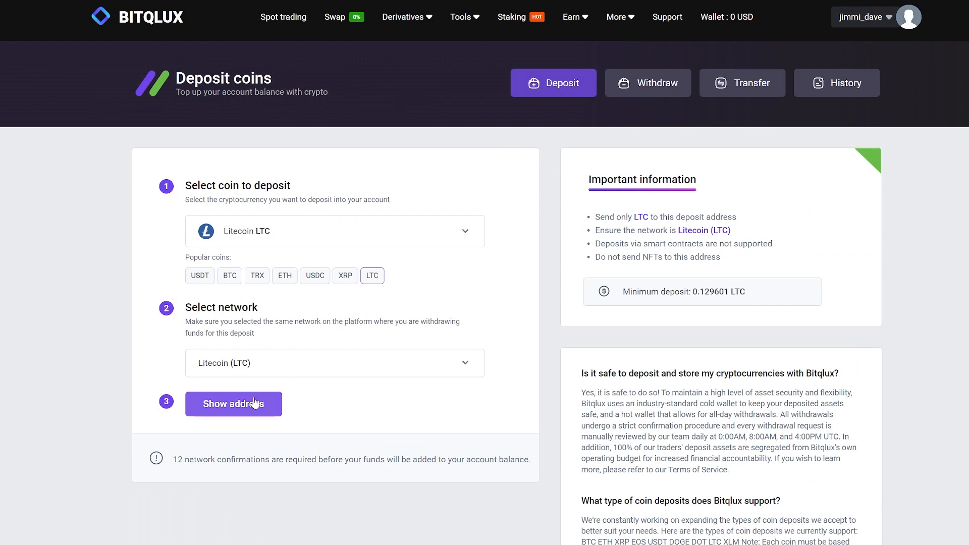
{"action": "left_click", "coordinate": [233, 404]}
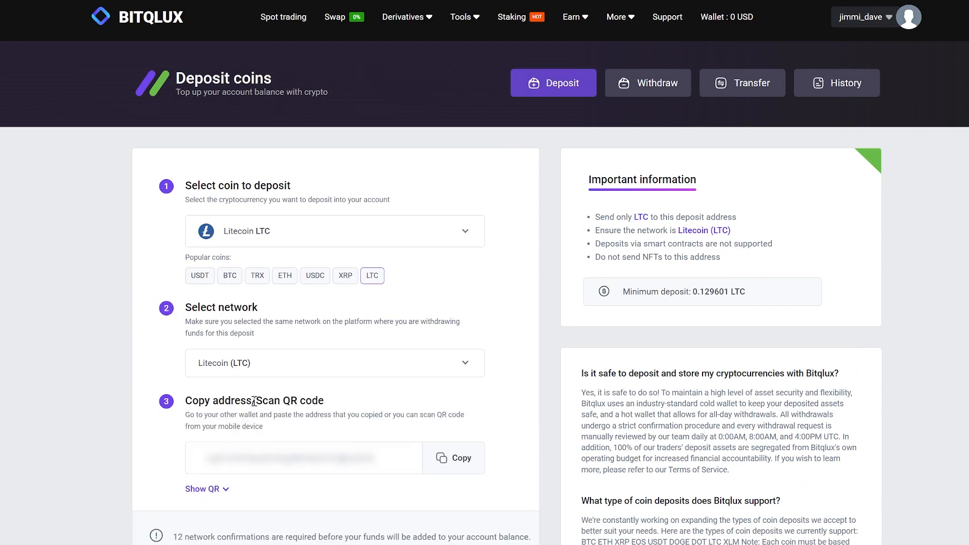
{"action": "left_click", "coordinate": [454, 458]}
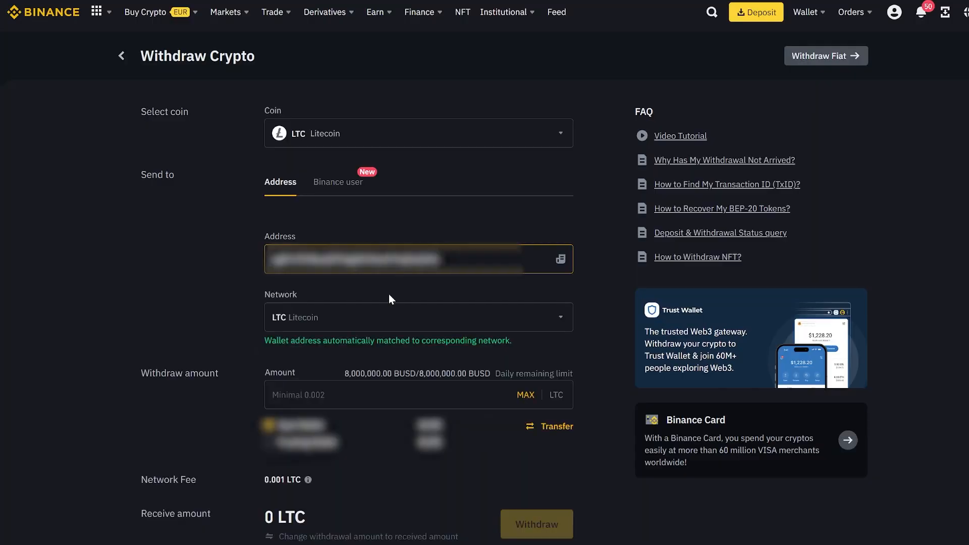
Submit a 15 LTC Binance withdrawal to the copied Litecoin address, receiving 14.999 LTC.
{"action": "type", "text": "1"}
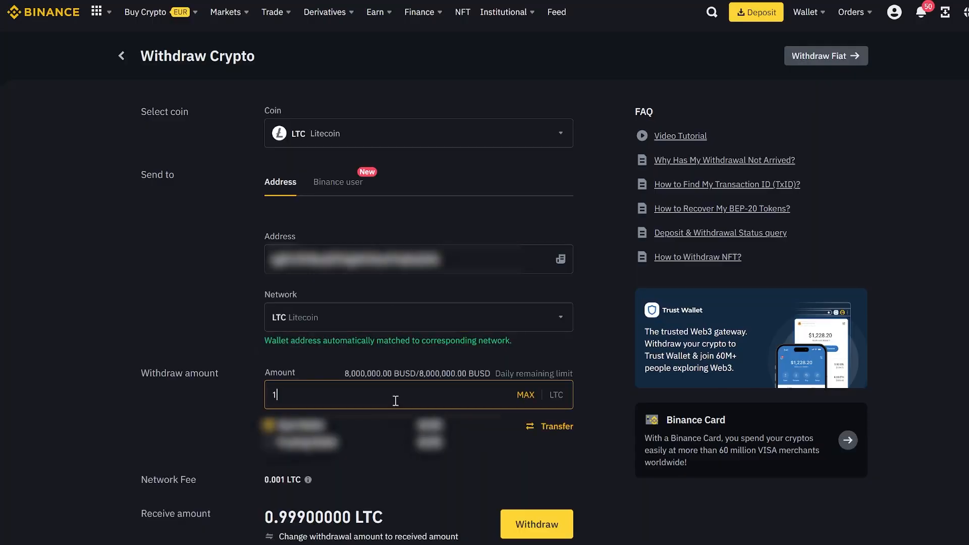
{"action": "type", "text": "5"}
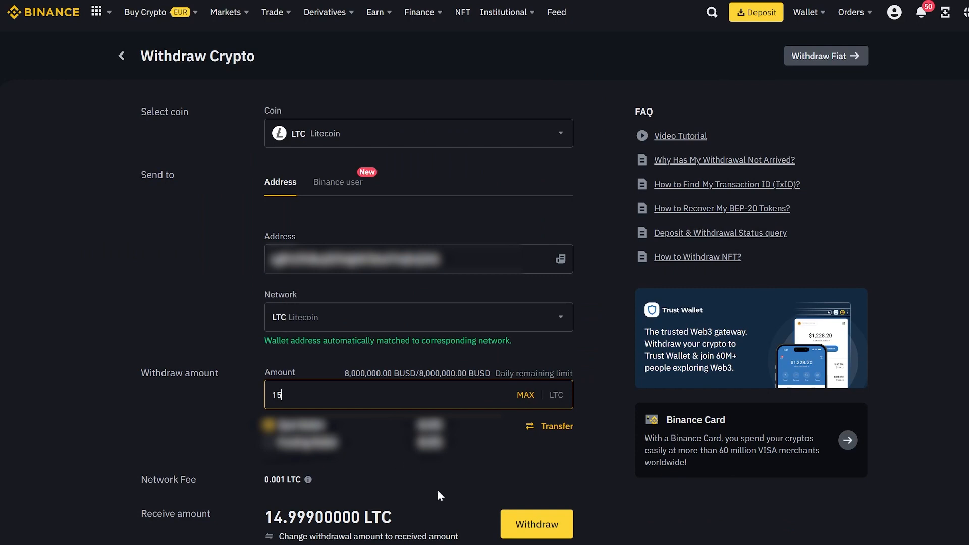
{"action": "left_click", "coordinate": [536, 524]}
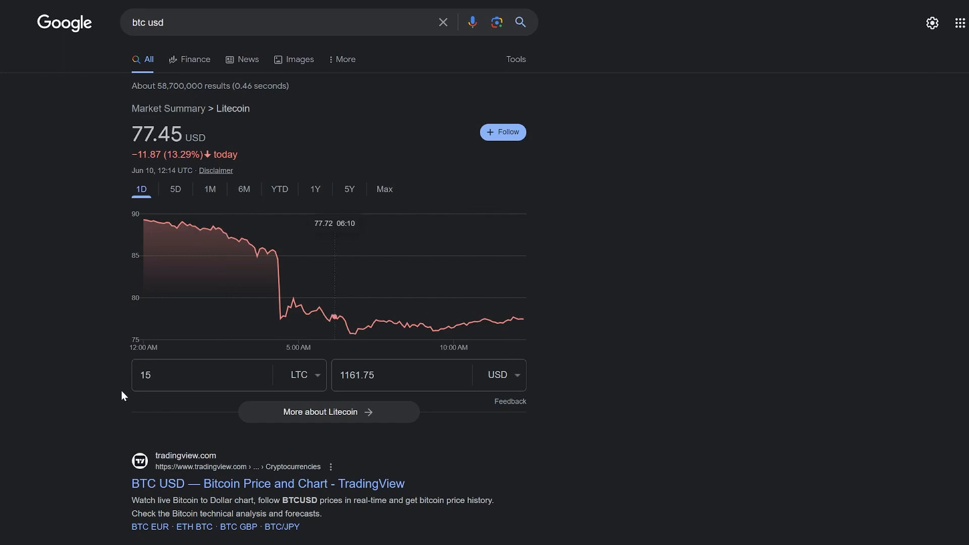
{"action": "mouse_move", "coordinate": [489, 403]}
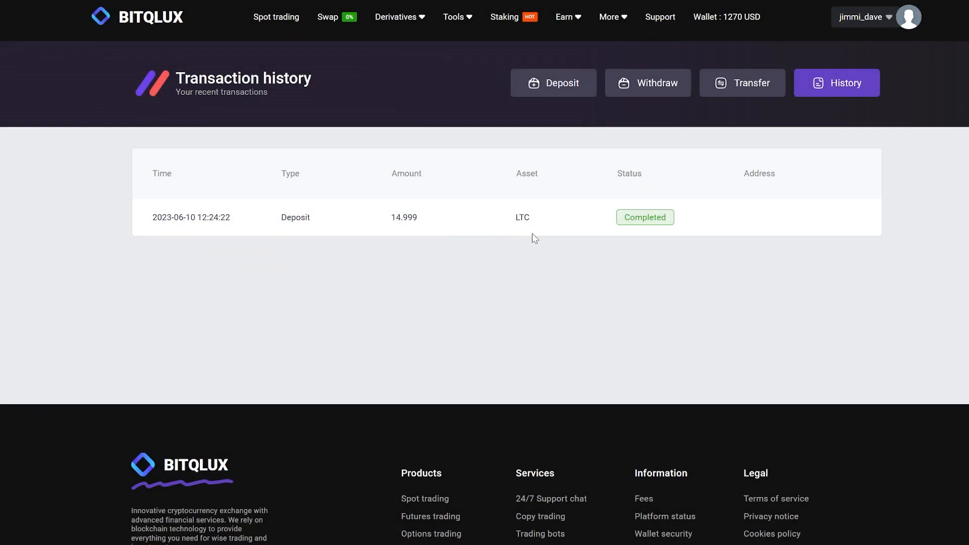
{"action": "mouse_move", "coordinate": [686, 15]}
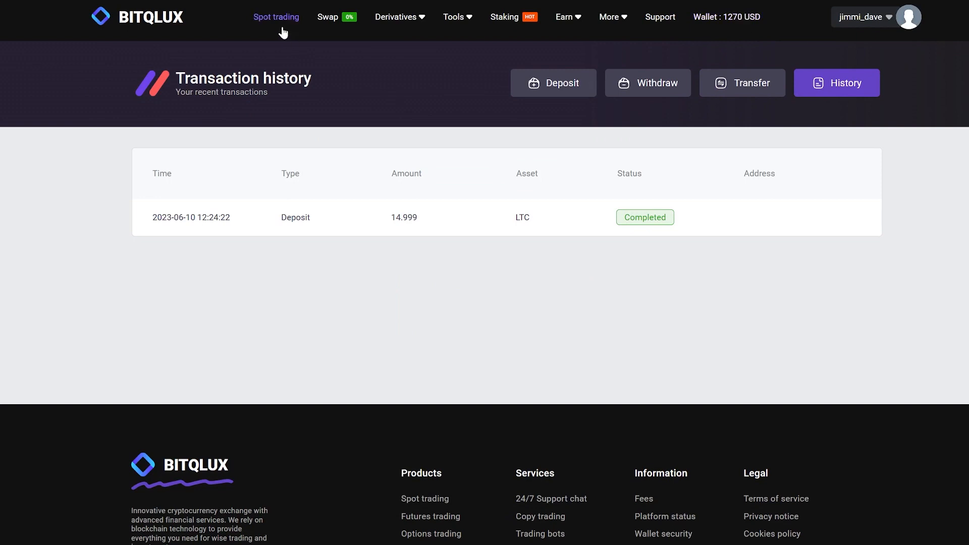
In Spot trading, market-sell the full 14.999 LTC on the LTC/USDT pair for about 1269 USDT.
{"action": "left_click", "coordinate": [276, 17]}
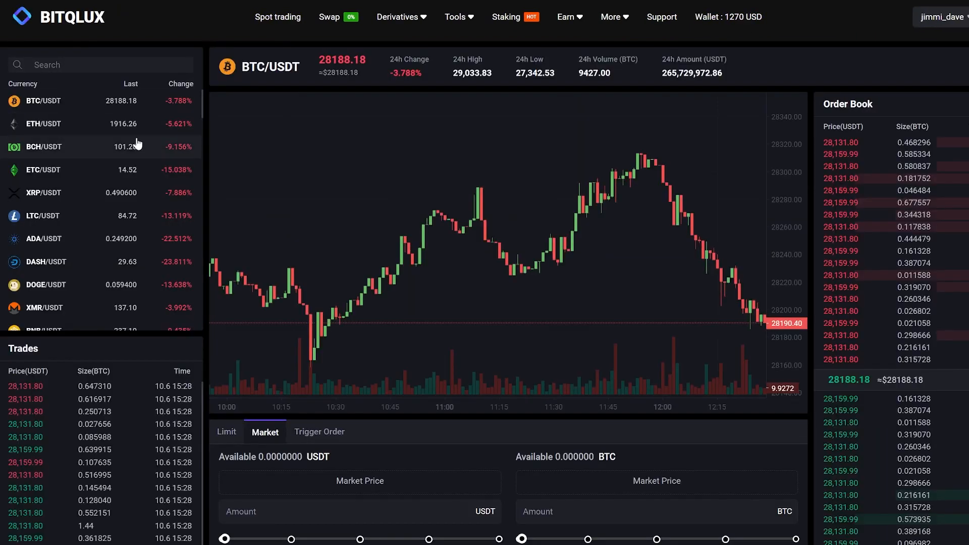
{"action": "left_click", "coordinate": [43, 216]}
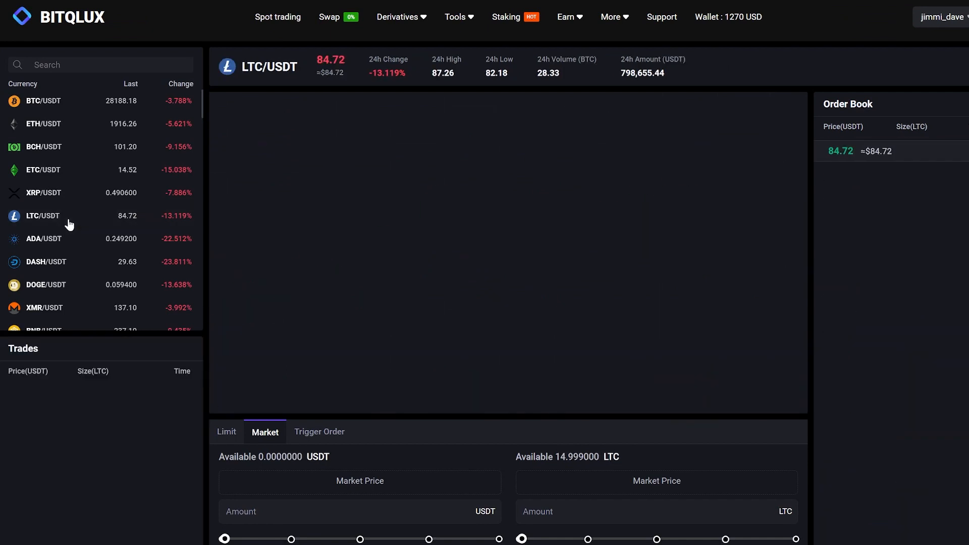
{"action": "scroll", "scroll_direction": "down", "scroll_amount": 3}
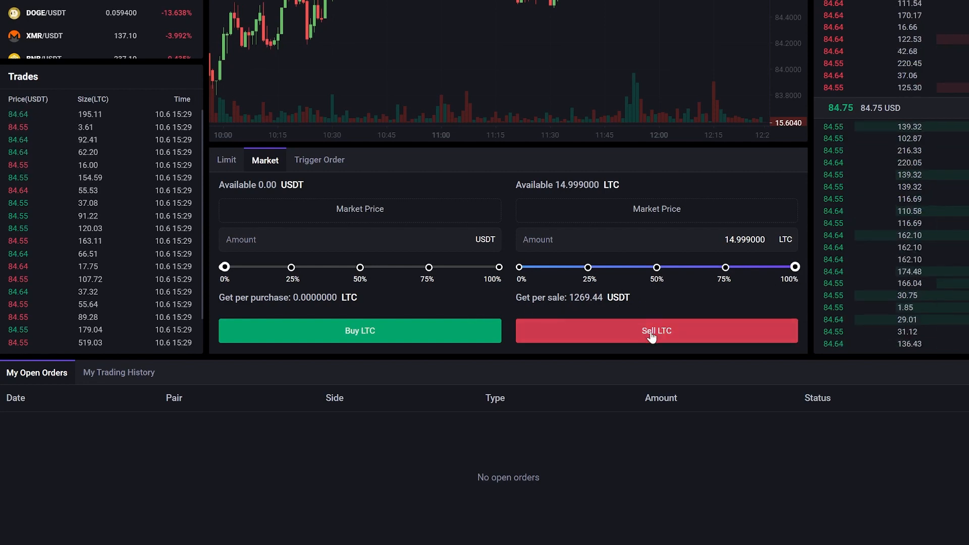
{"action": "left_click", "coordinate": [656, 330]}
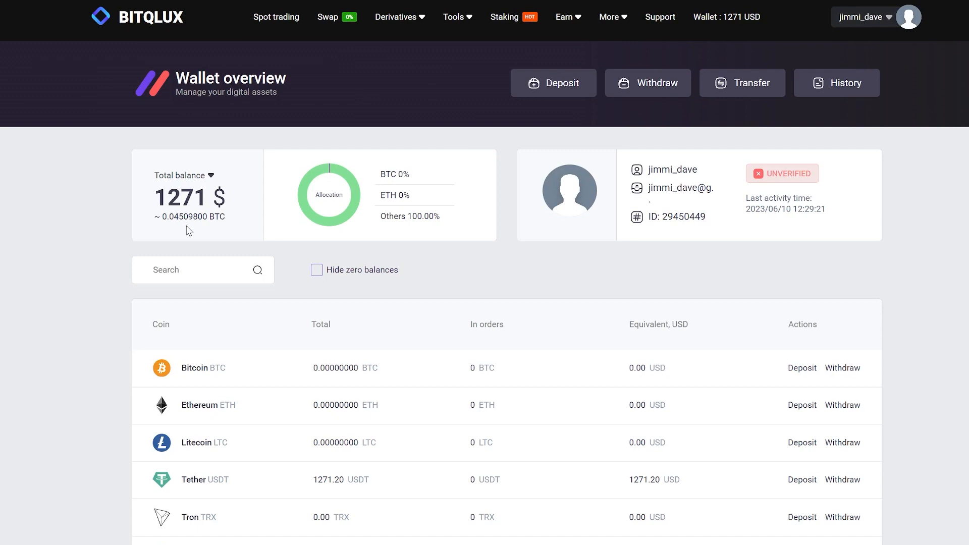
{"action": "mouse_move", "coordinate": [224, 236]}
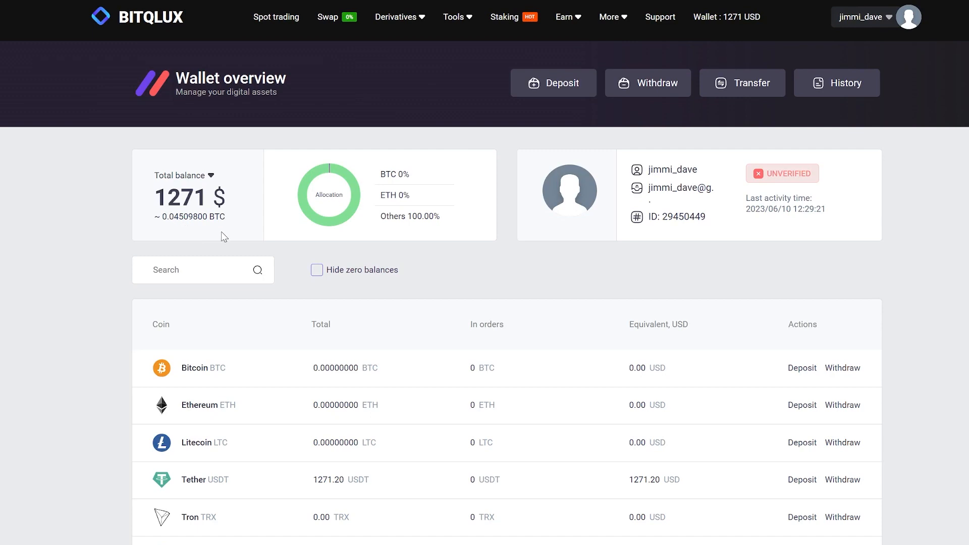
Start a Tether USDT withdrawal from the wallet and reach the network selection.
{"action": "left_click", "coordinate": [649, 82]}
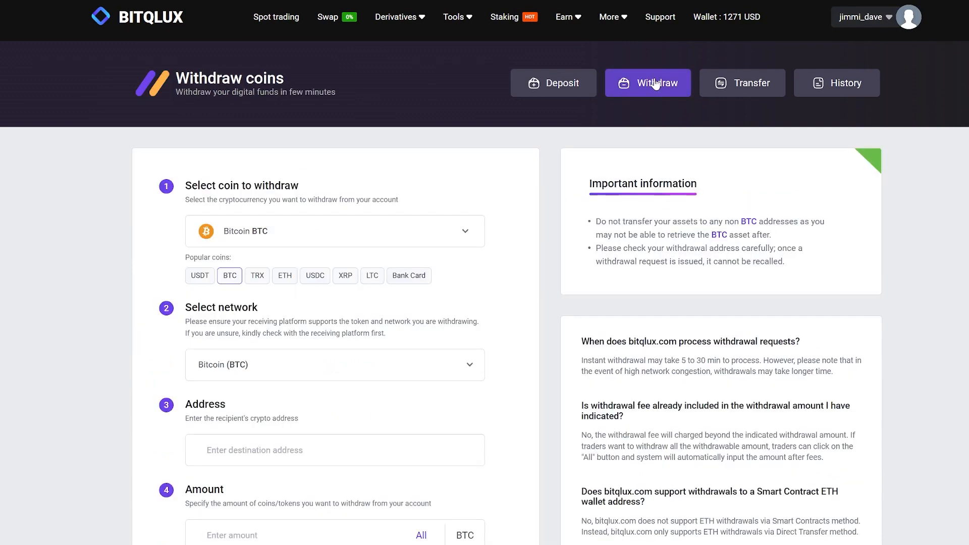
{"action": "left_click", "coordinate": [335, 232]}
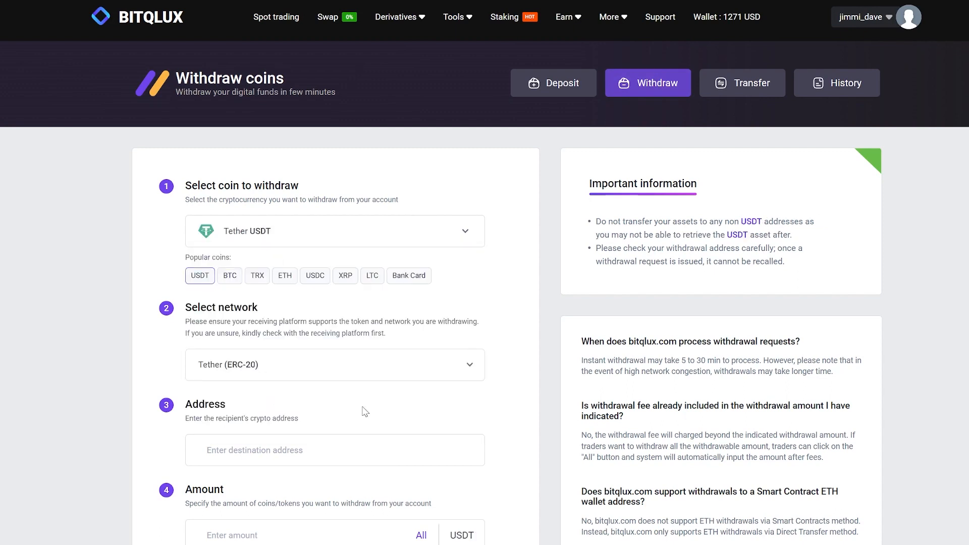
{"action": "left_click", "coordinate": [334, 364]}
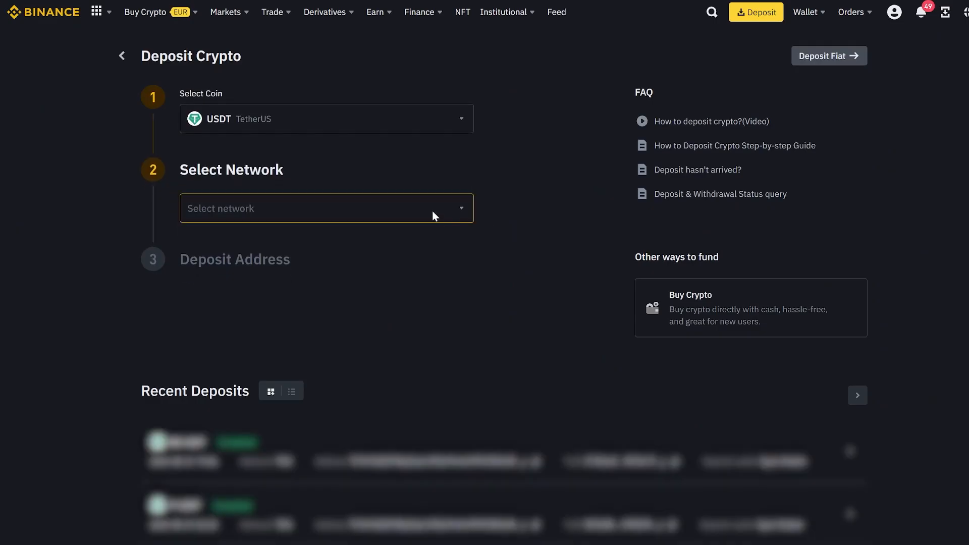
Choose Tron (TRC20) as Binance's USDT deposit network and copy the deposit address.
{"action": "left_click", "coordinate": [326, 208]}
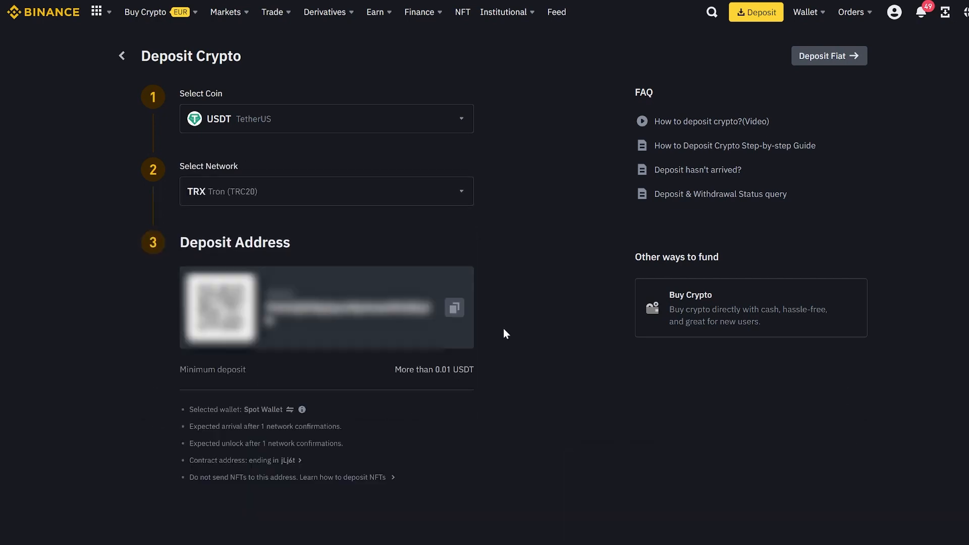
{"action": "left_click", "coordinate": [453, 308]}
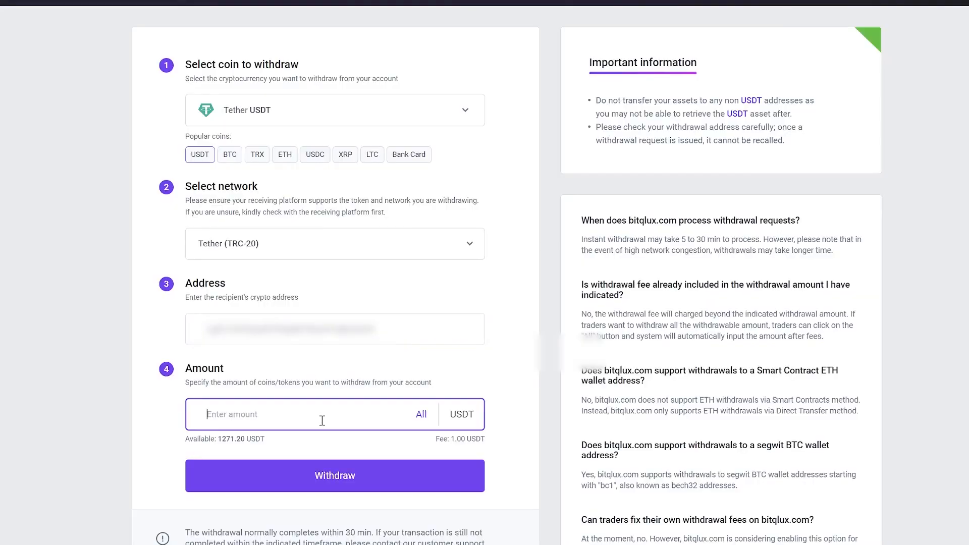
Withdraw the entire 1271.2 USDT balance to the Binance address and dismiss the success confirmation.
{"action": "left_click", "coordinate": [420, 414]}
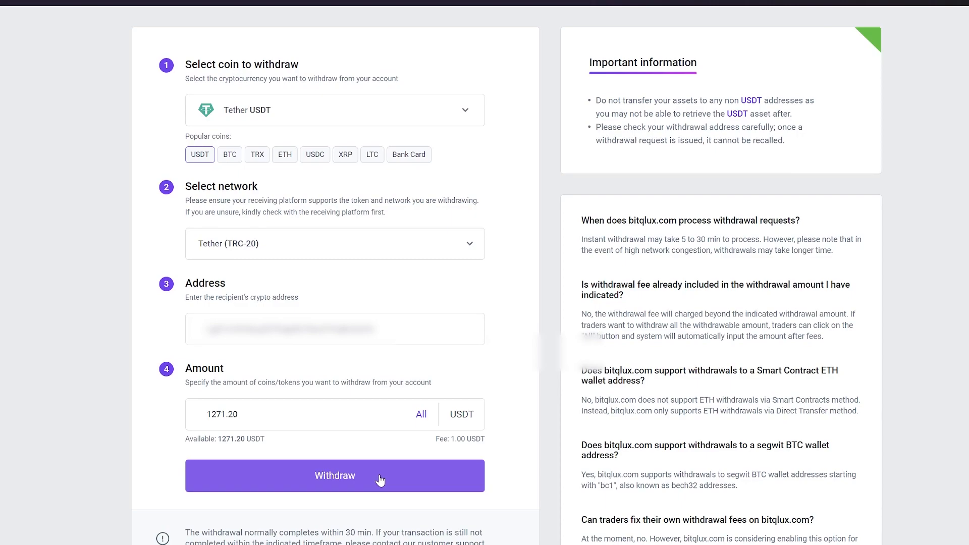
{"action": "left_click", "coordinate": [335, 475]}
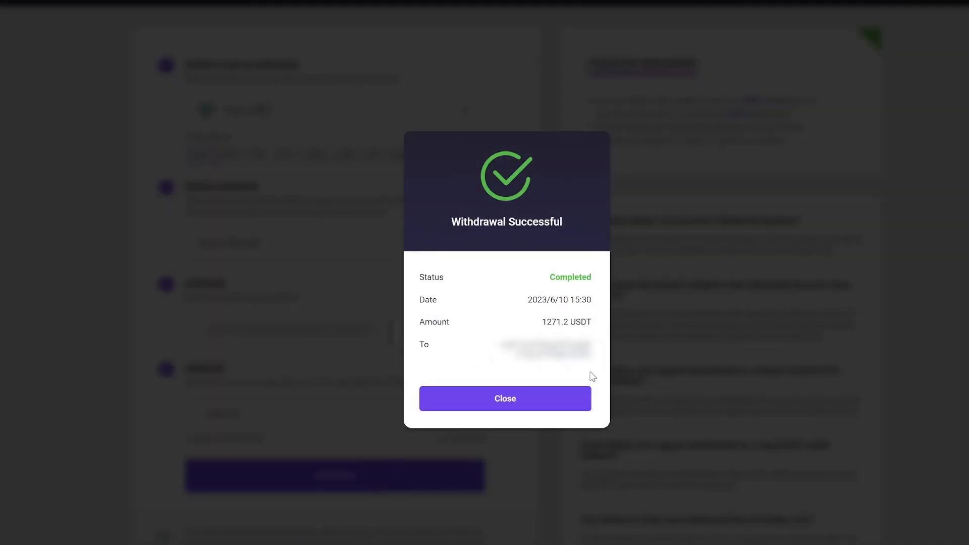
{"action": "mouse_move", "coordinate": [452, 418]}
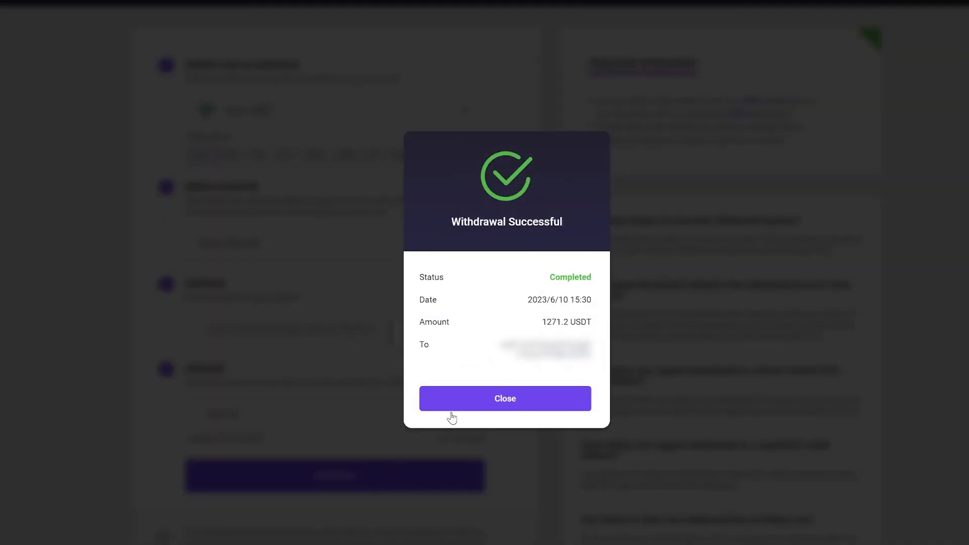
{"action": "left_click", "coordinate": [505, 398]}
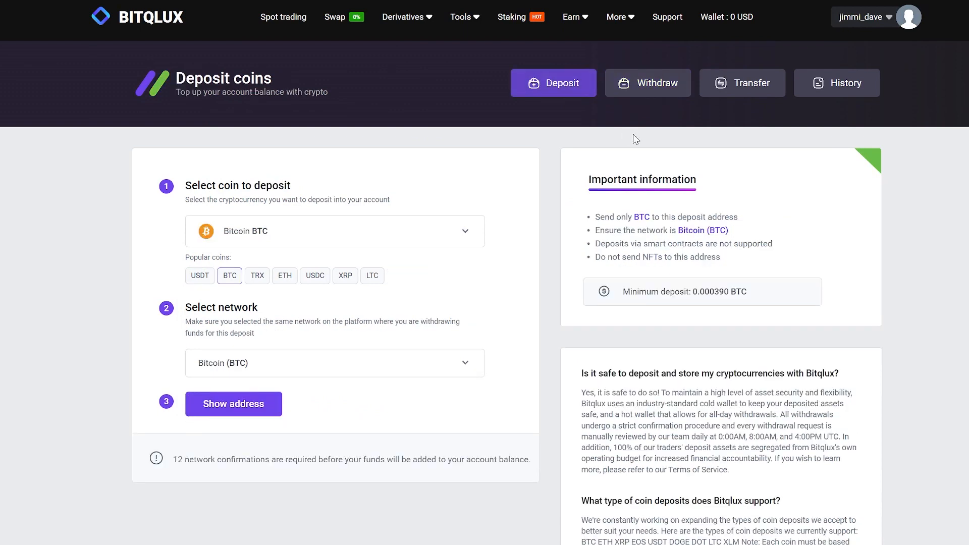
Copy a fresh Litecoin deposit address and enter a 120 LTC withdrawal to it in Binance.
{"action": "left_click", "coordinate": [334, 231]}
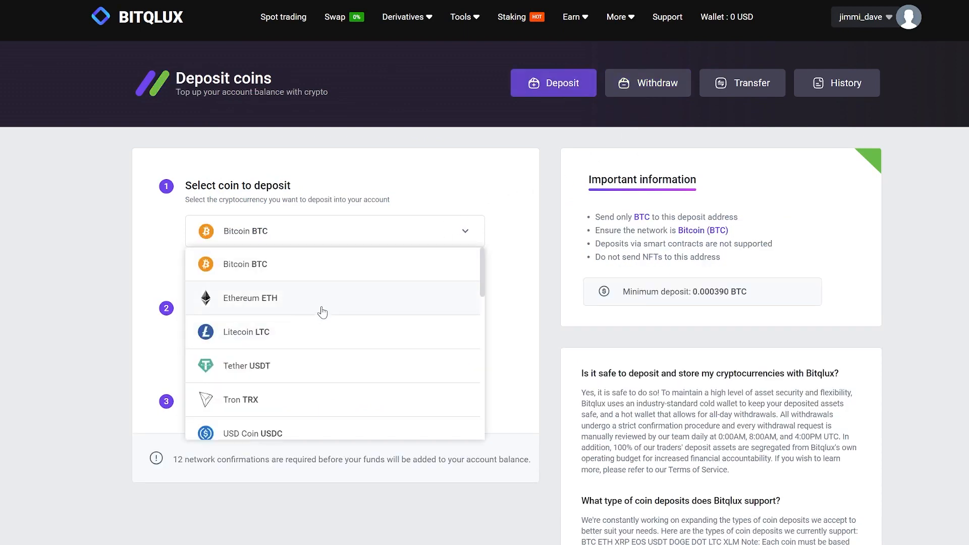
{"action": "left_click", "coordinate": [246, 331]}
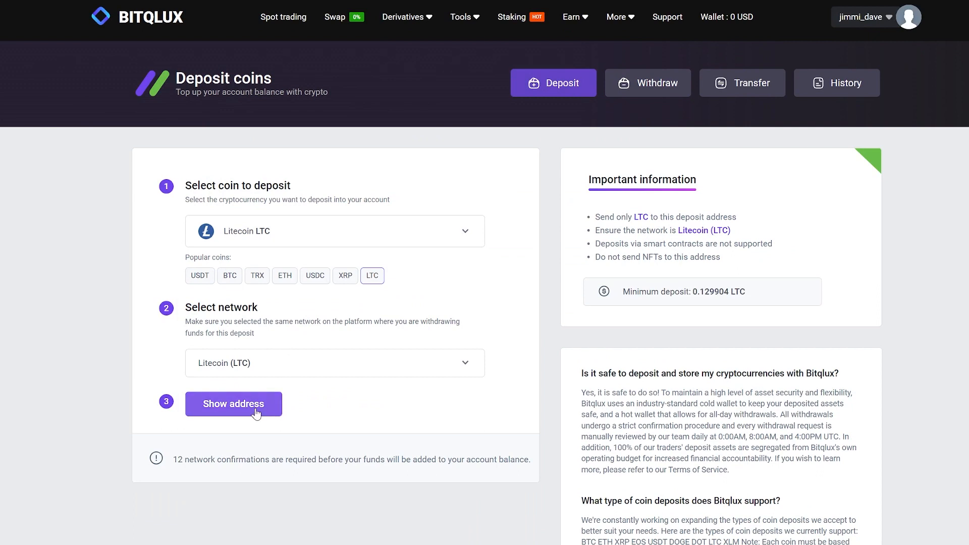
{"action": "left_click", "coordinate": [233, 404]}
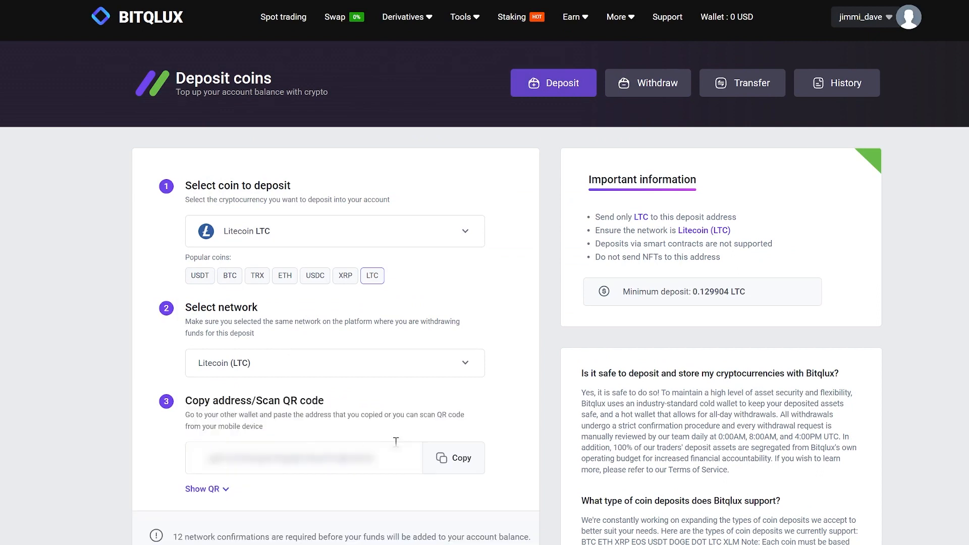
{"action": "left_click", "coordinate": [453, 457]}
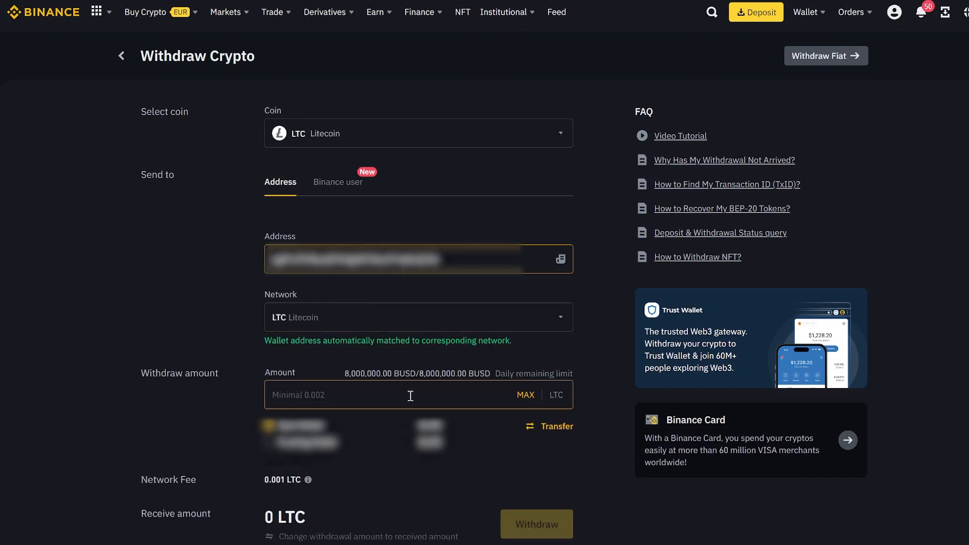
{"action": "type", "text": "120"}
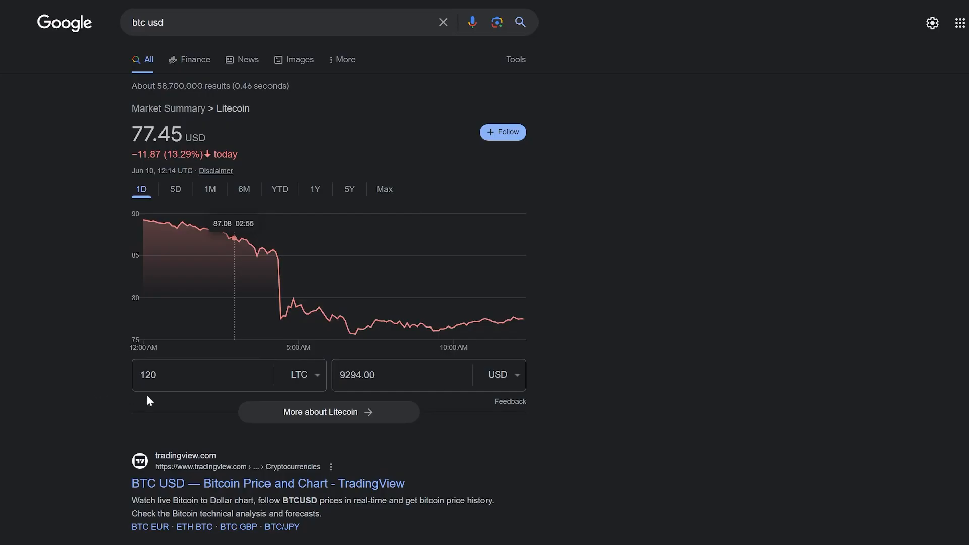
{"action": "mouse_move", "coordinate": [361, 399]}
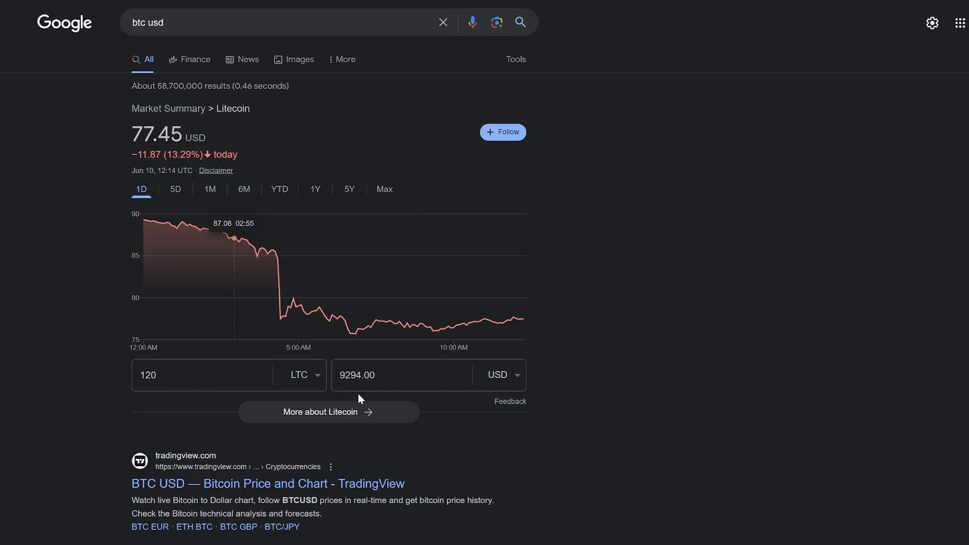
{"action": "mouse_move", "coordinate": [172, 225]}
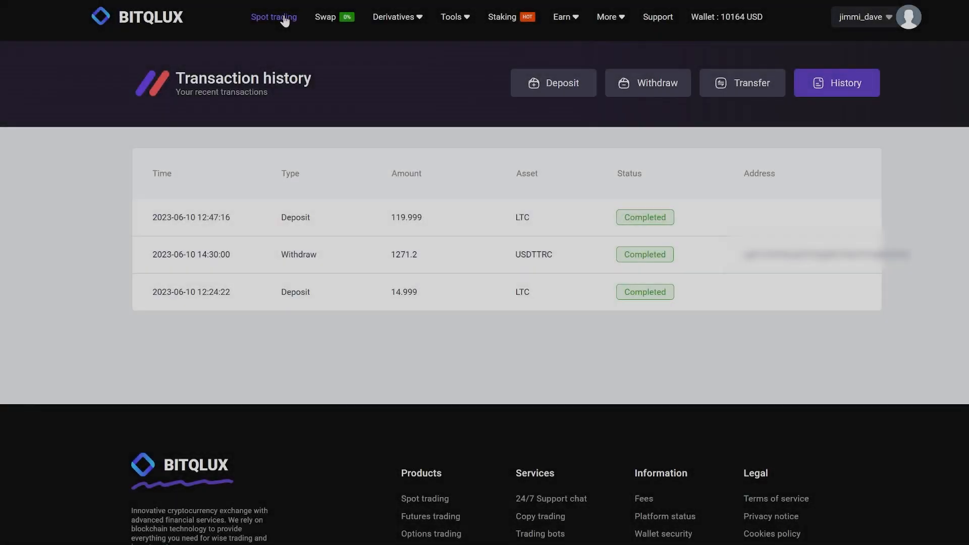
Market-sell all 119.999999 LTC for USDT, leaving 10173.76 USDT in the wallet overview.
{"action": "left_click", "coordinate": [274, 17]}
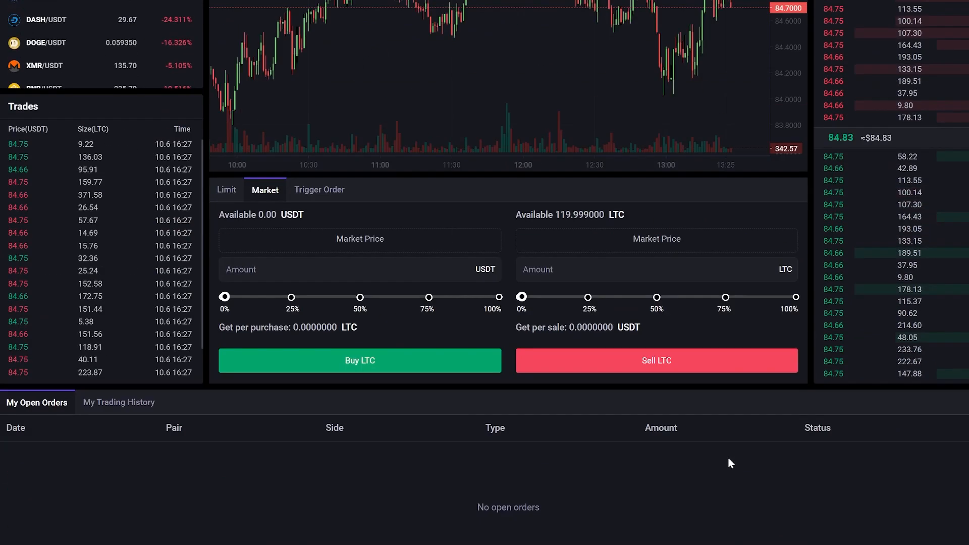
{"action": "left_click", "coordinate": [790, 296]}
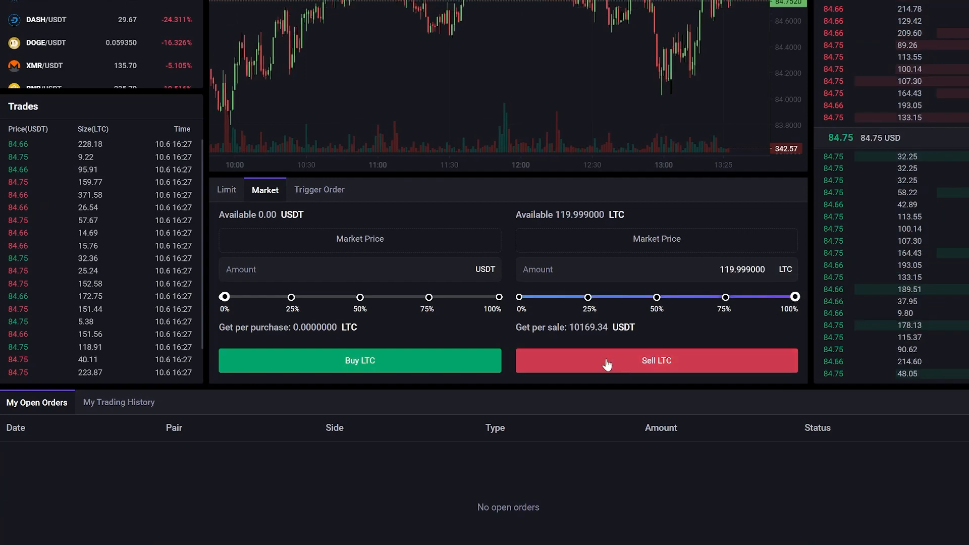
{"action": "mouse_move", "coordinate": [675, 344]}
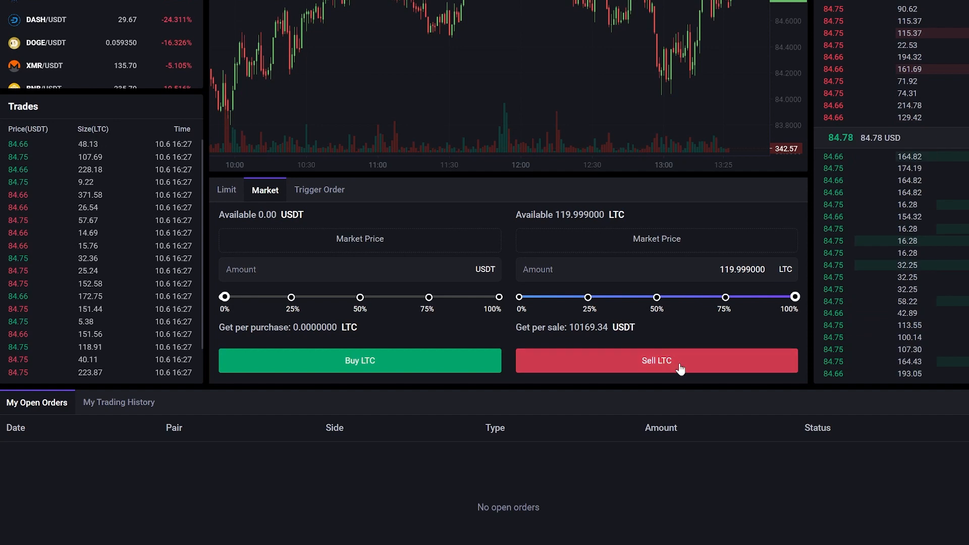
{"action": "left_click", "coordinate": [656, 360]}
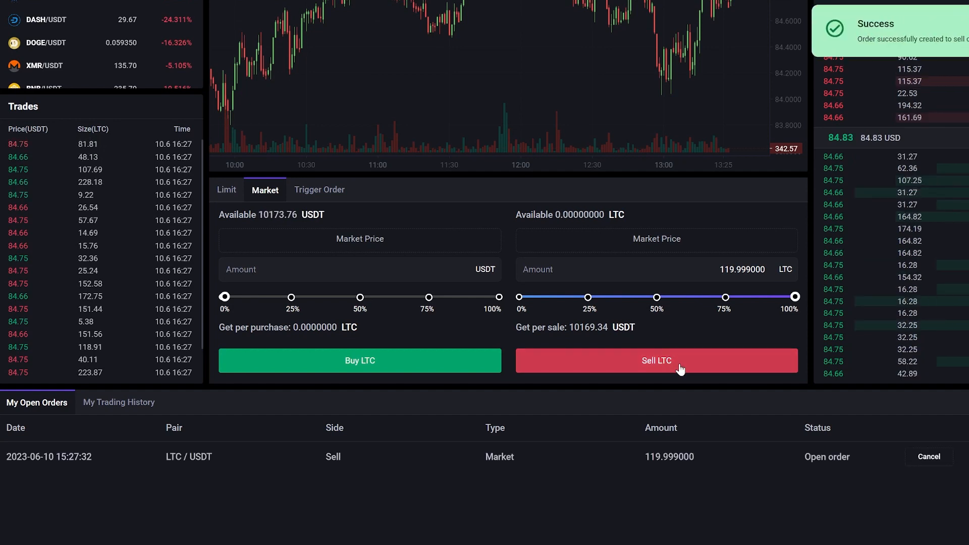
{"action": "left_click", "coordinate": [929, 456]}
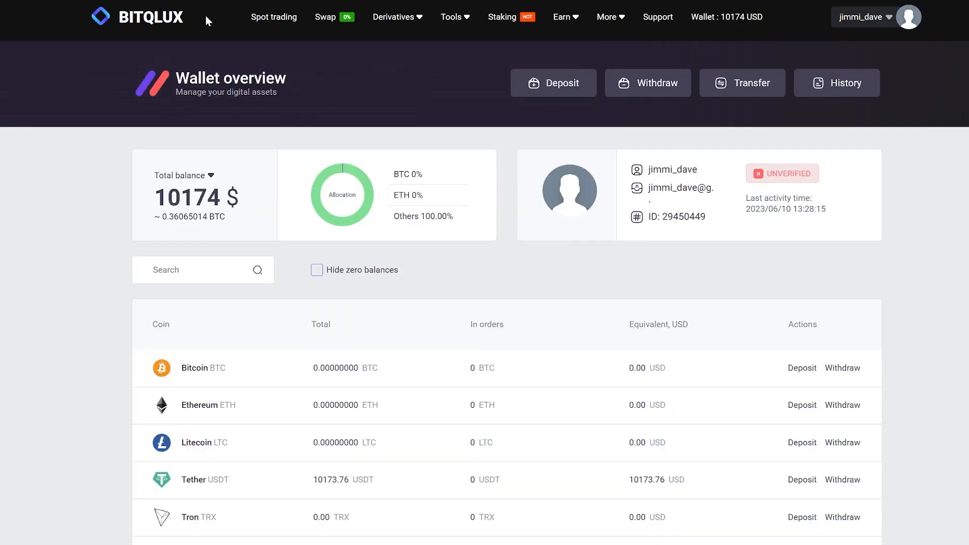
Withdraw the entire 10173.76 USDT over Tether (TRC-20) and close the Withdrawal Successful dialog.
{"action": "left_click", "coordinate": [649, 82]}
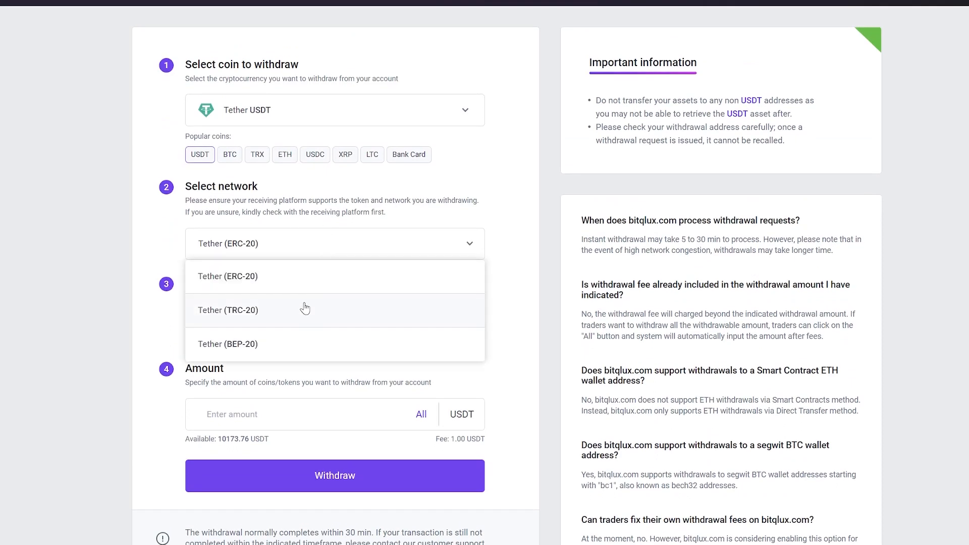
{"action": "left_click", "coordinate": [227, 310]}
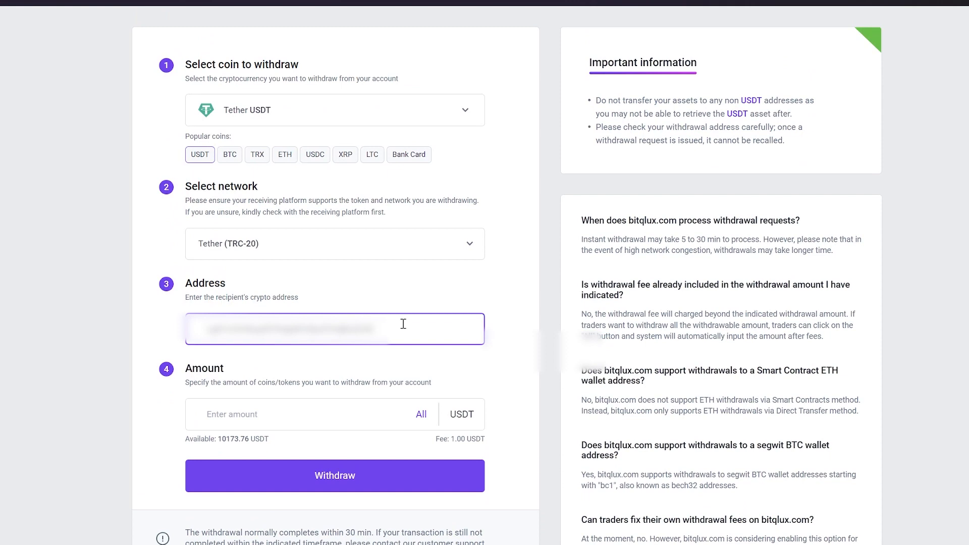
{"action": "left_click", "coordinate": [303, 414]}
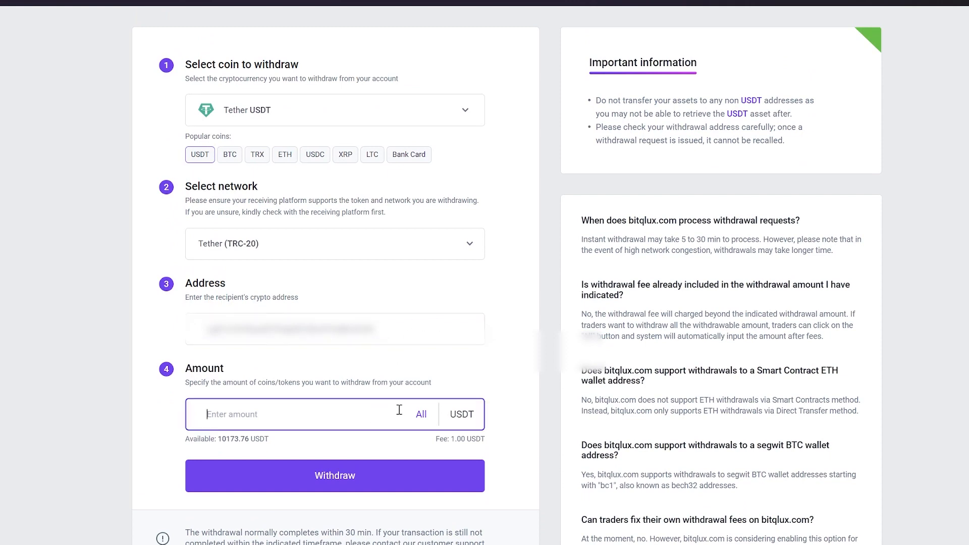
{"action": "left_click", "coordinate": [421, 414]}
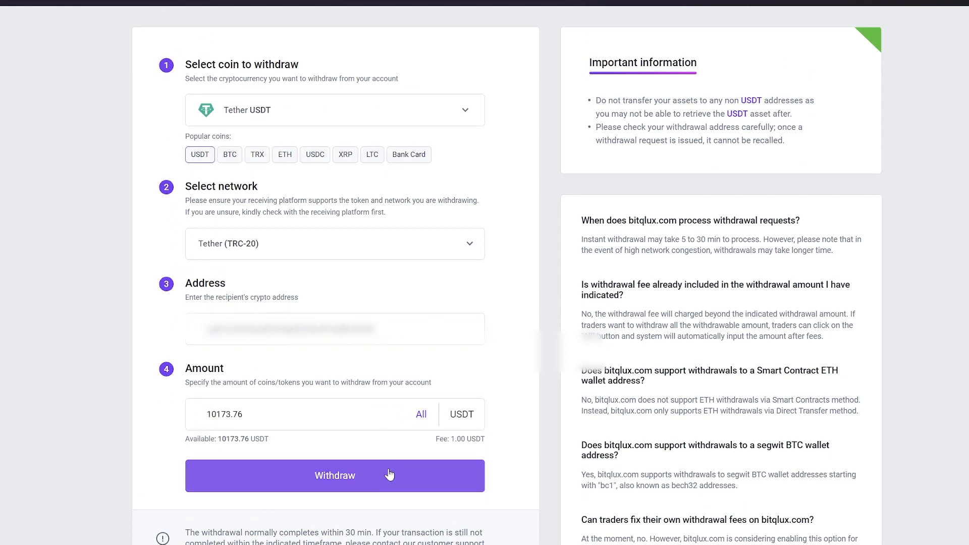
{"action": "left_click", "coordinate": [334, 476]}
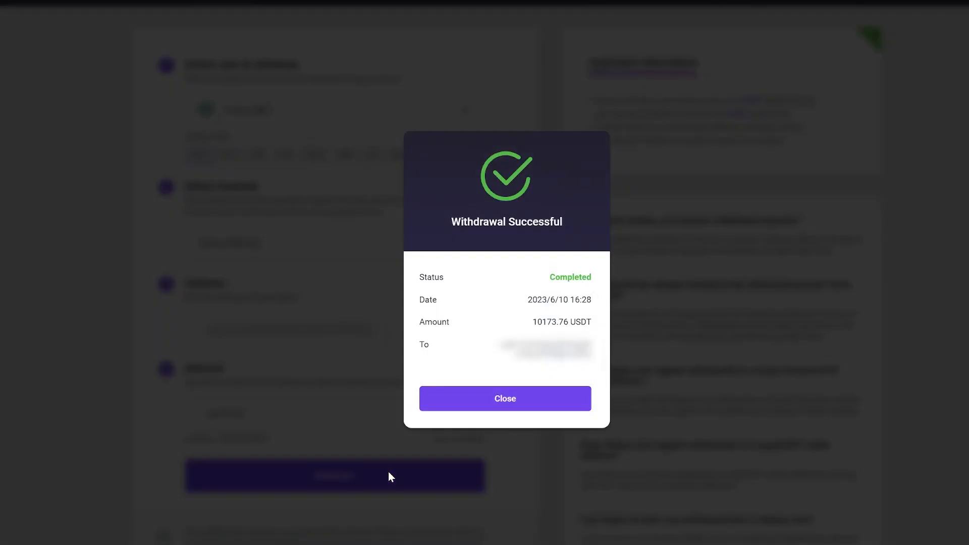
{"action": "mouse_move", "coordinate": [611, 252]}
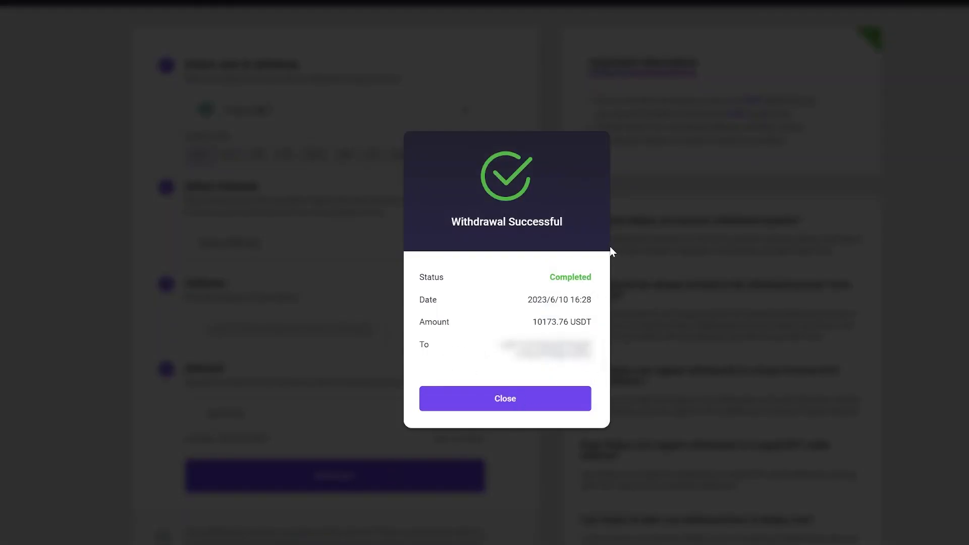
{"action": "left_click", "coordinate": [505, 398]}
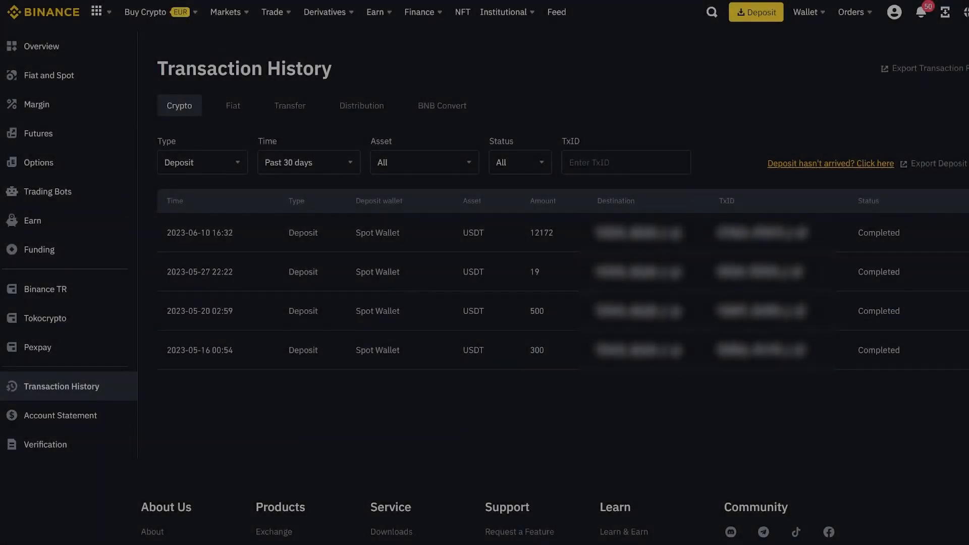